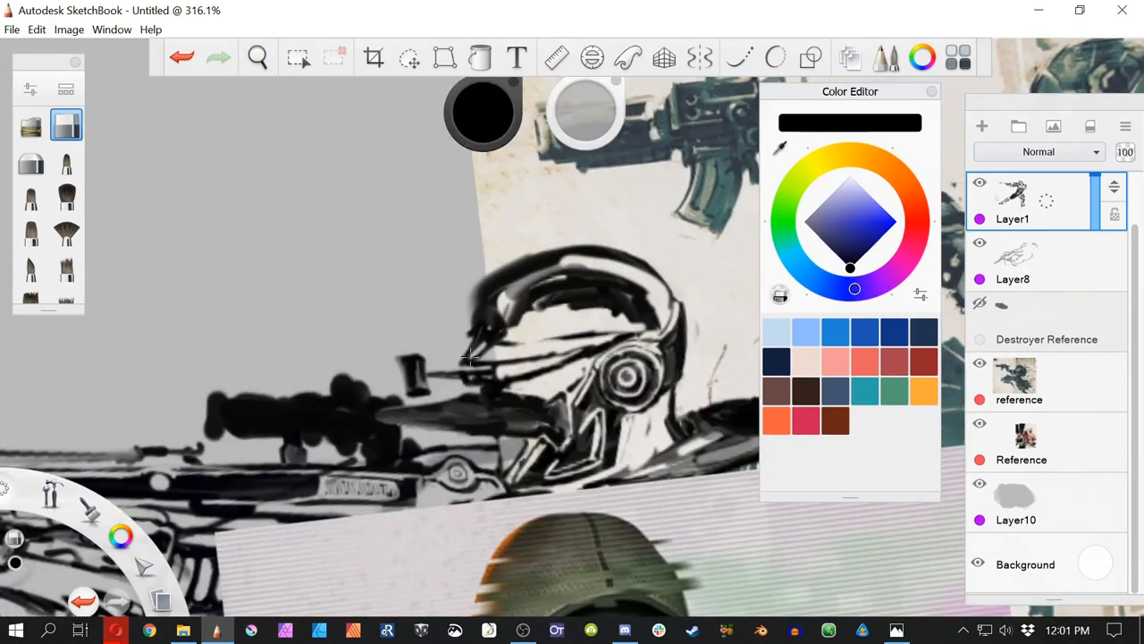
# Step: Shade the helmet, gloved hand and rifle in greys with black outlines on new layers
pyautogui.click(981, 125)
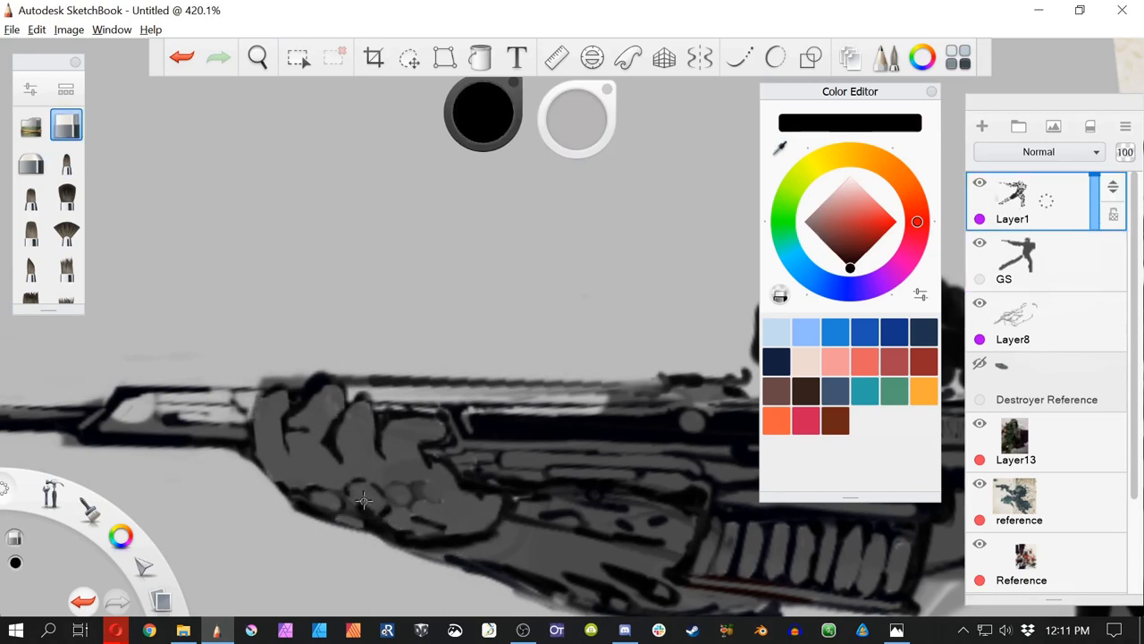
pyautogui.click(1028, 261)
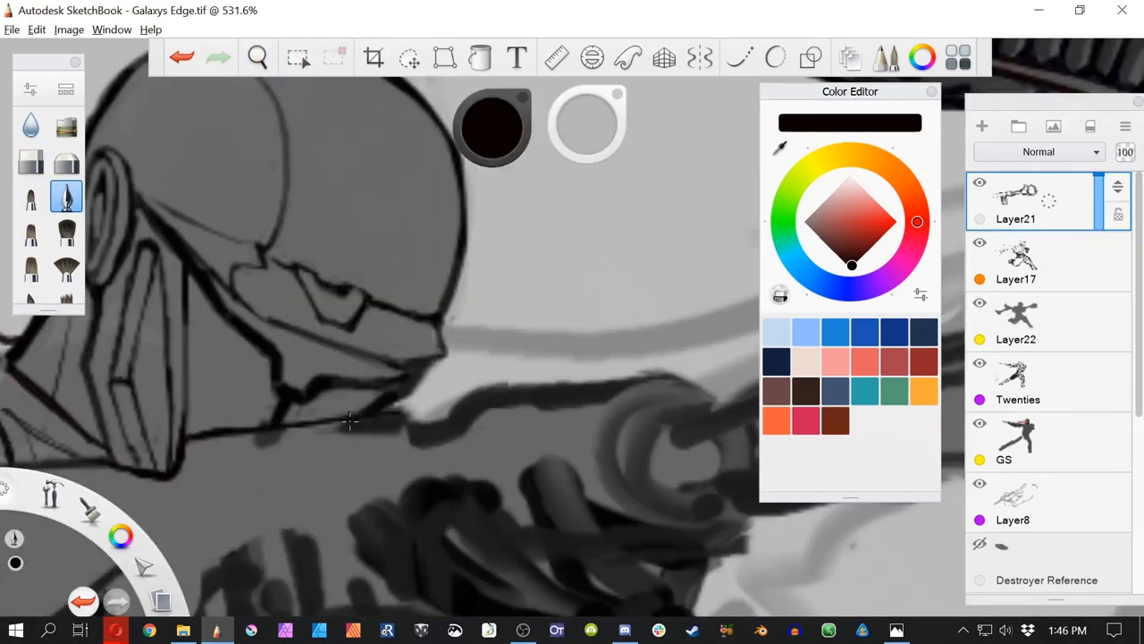
# Step: Paint the glowing red laser beam and its spill light over the soldier's armour and visor
pyautogui.click(1016, 261)
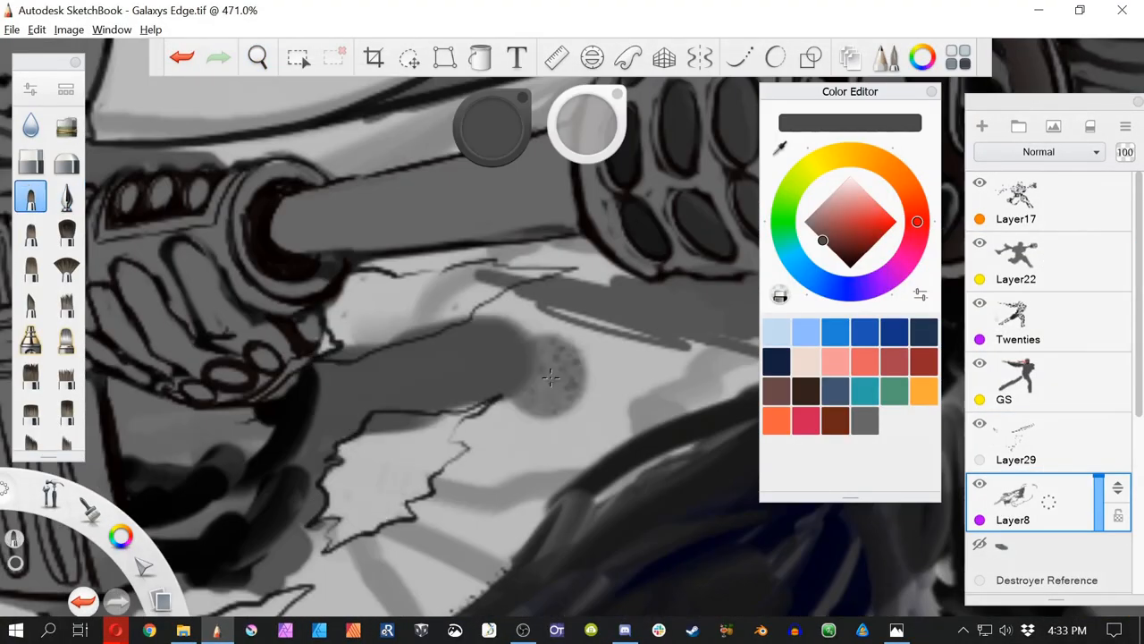
pyautogui.click(297, 57)
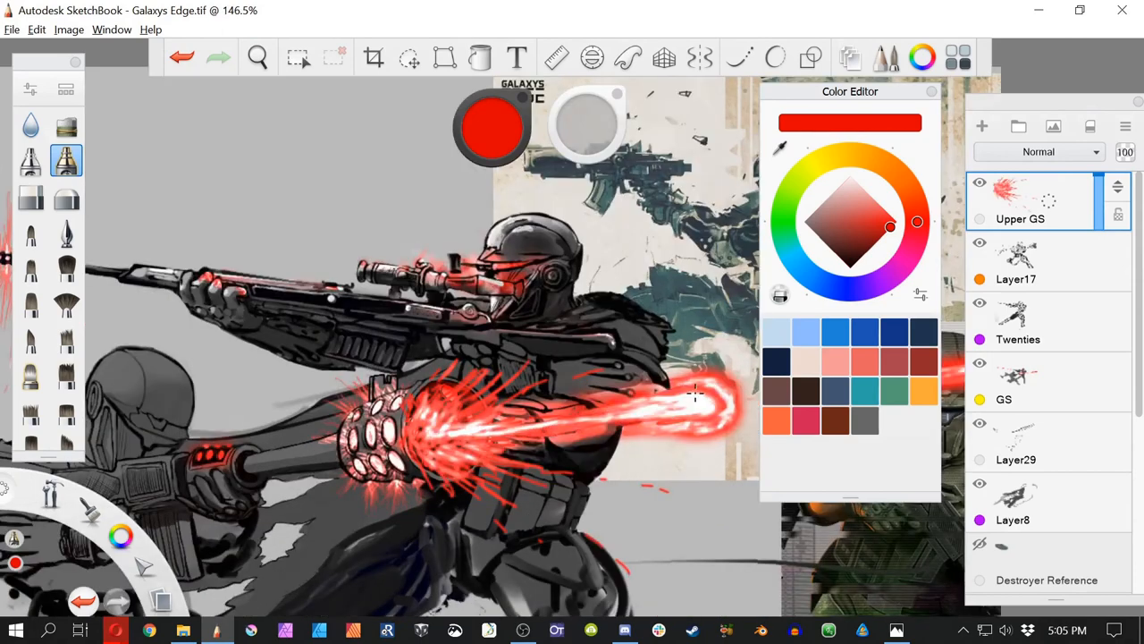
# Step: Bring the Galaxys Edge painting into Affinity Photo with red and blue perspective box guides drawn over it
pyautogui.click(443, 58)
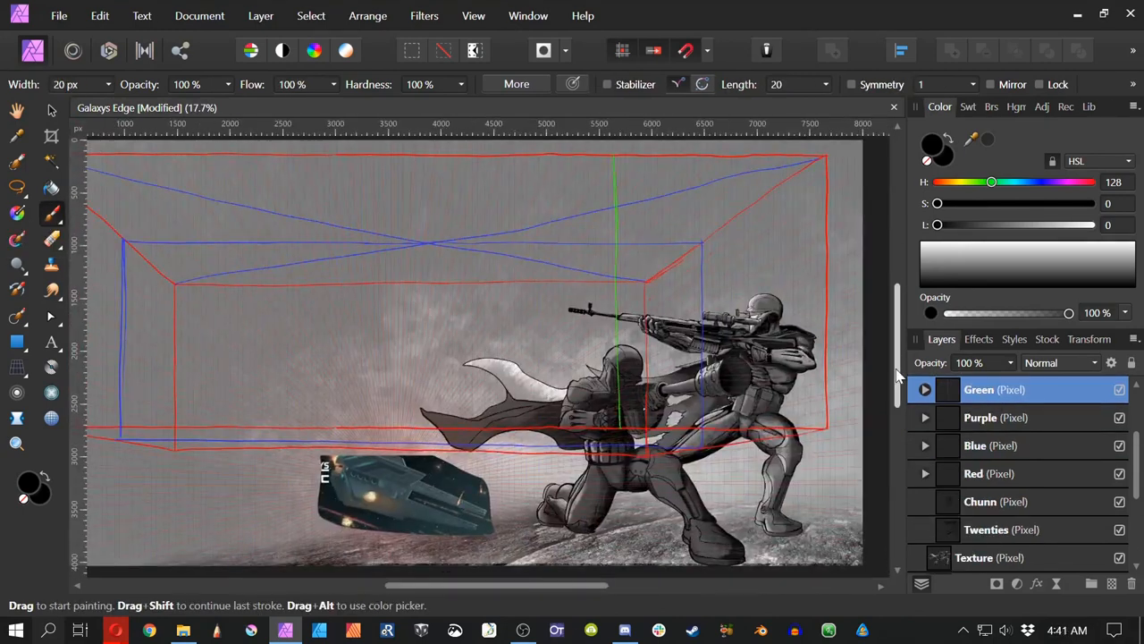
# Step: Sketch the destroyer's long hull outlines in black along the blue perspective guides
pyautogui.click(974, 445)
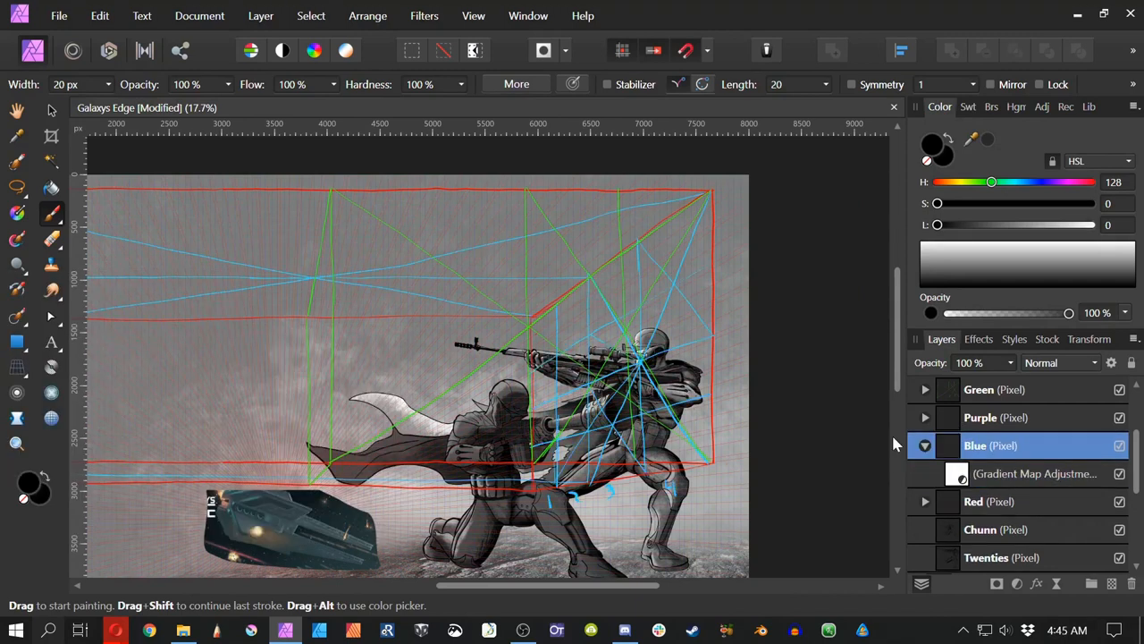
pyautogui.click(979, 419)
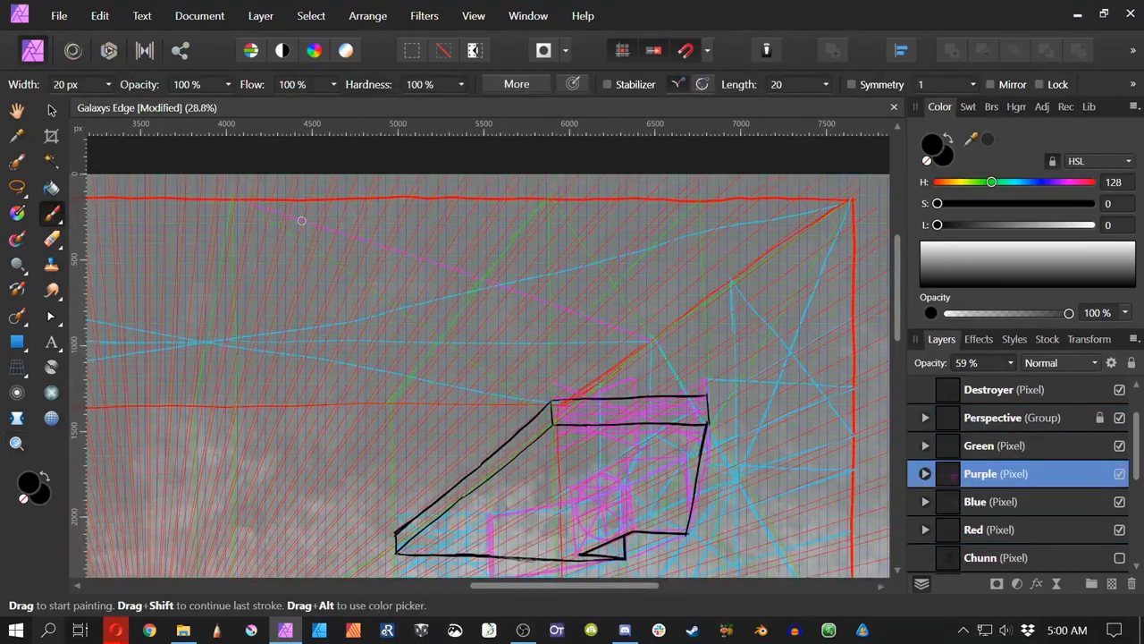
pyautogui.click(976, 501)
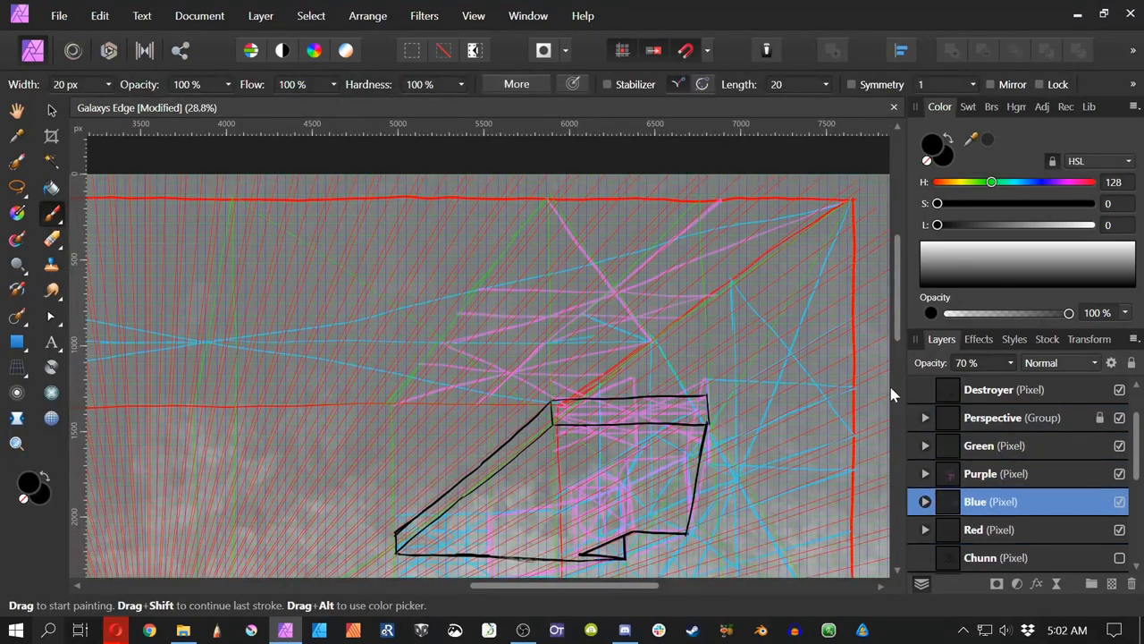
pyautogui.click(989, 390)
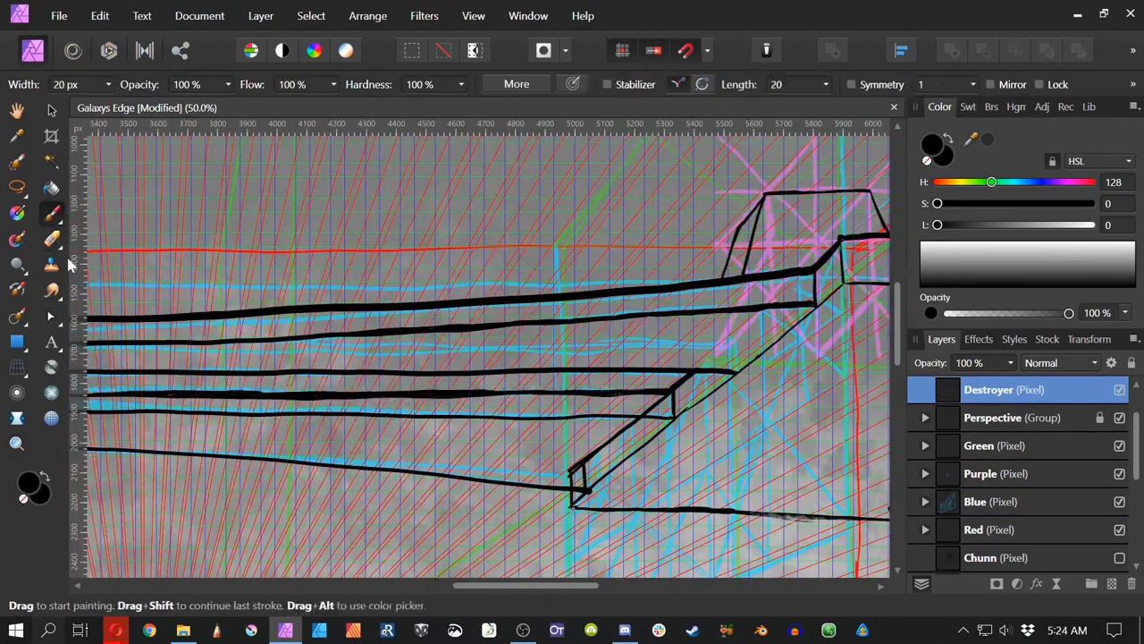
# Step: Thicken the hull bands and add mechanical detail lines, referencing the purple, blue and green guide layers
pyautogui.click(1001, 500)
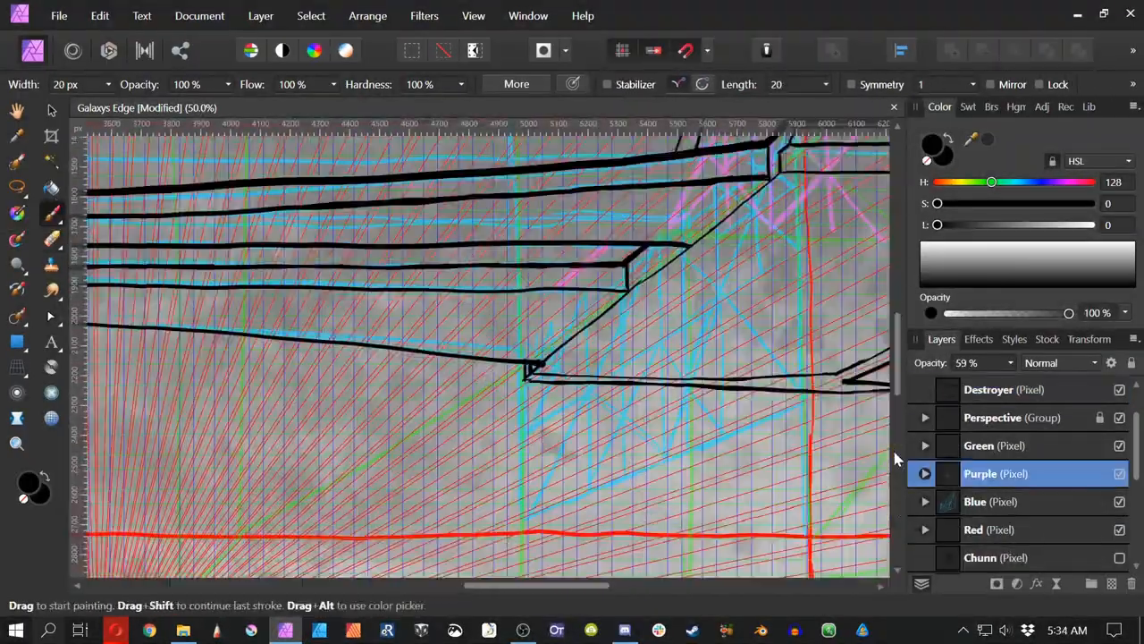
pyautogui.click(987, 390)
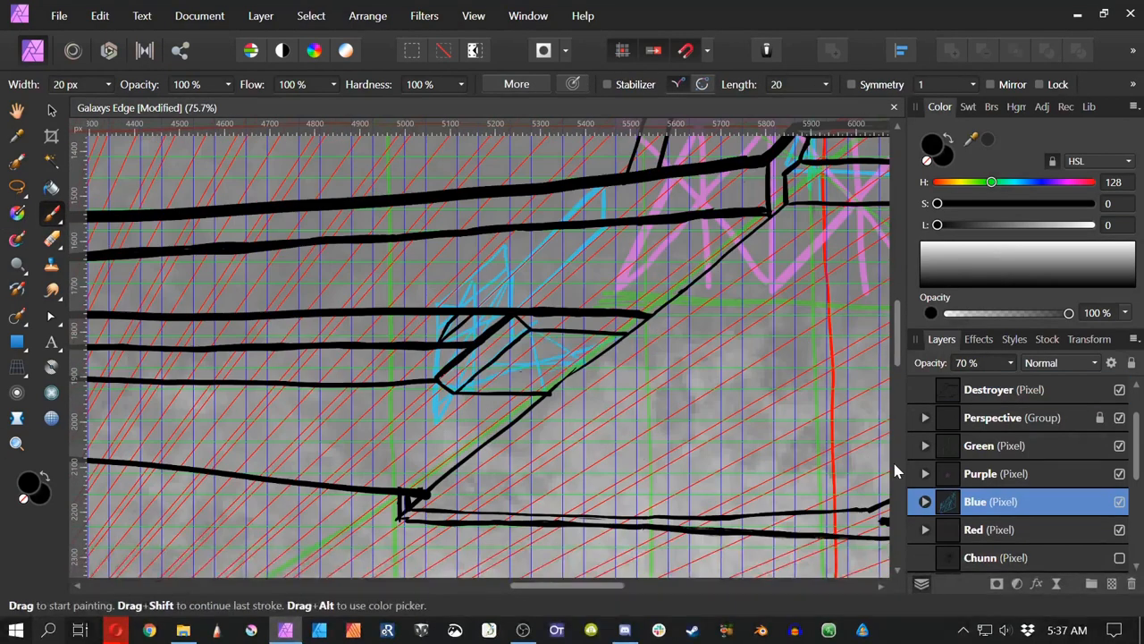
pyautogui.click(988, 390)
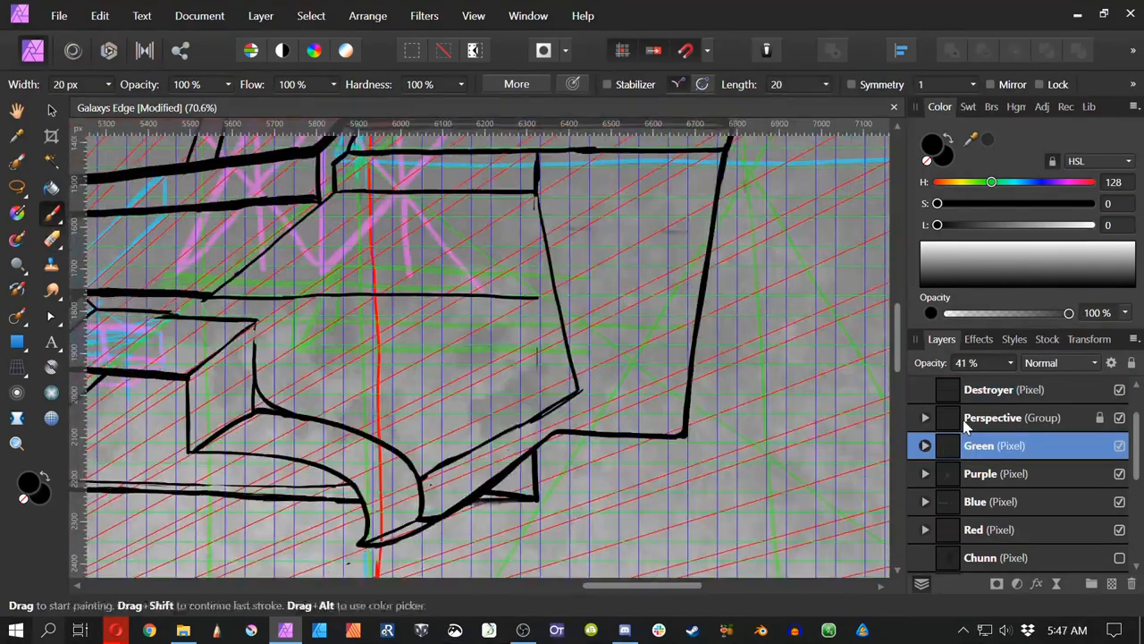
pyautogui.click(989, 390)
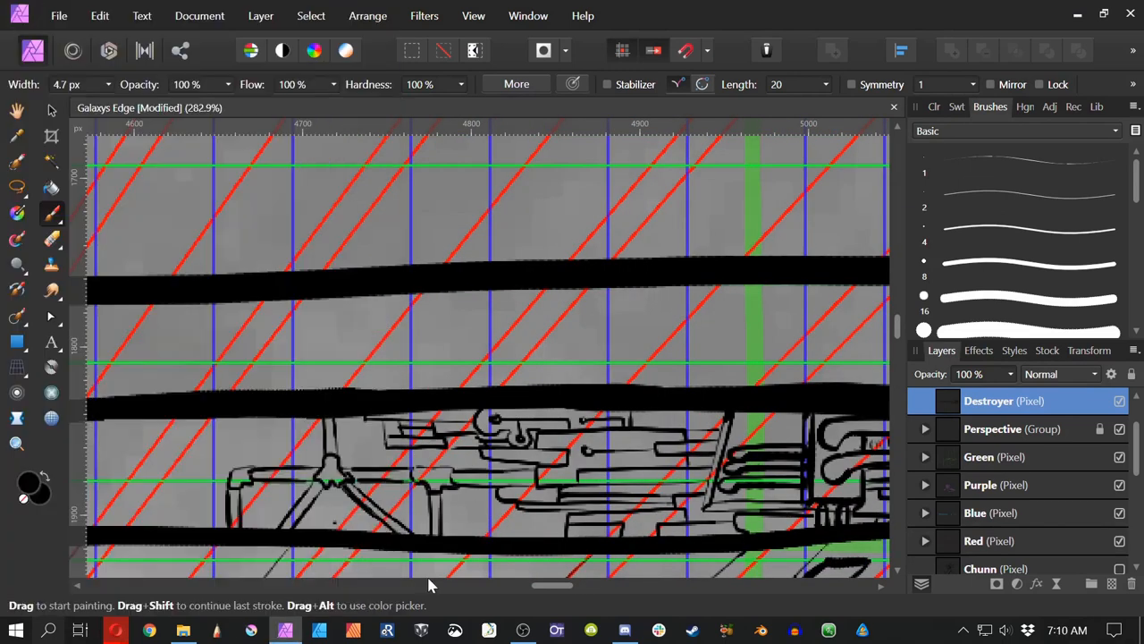
# Step: Shade the soldier's helmet, armor and rifle in greys and tint the flats with Gradient Map layers
pyautogui.hscroll(3)
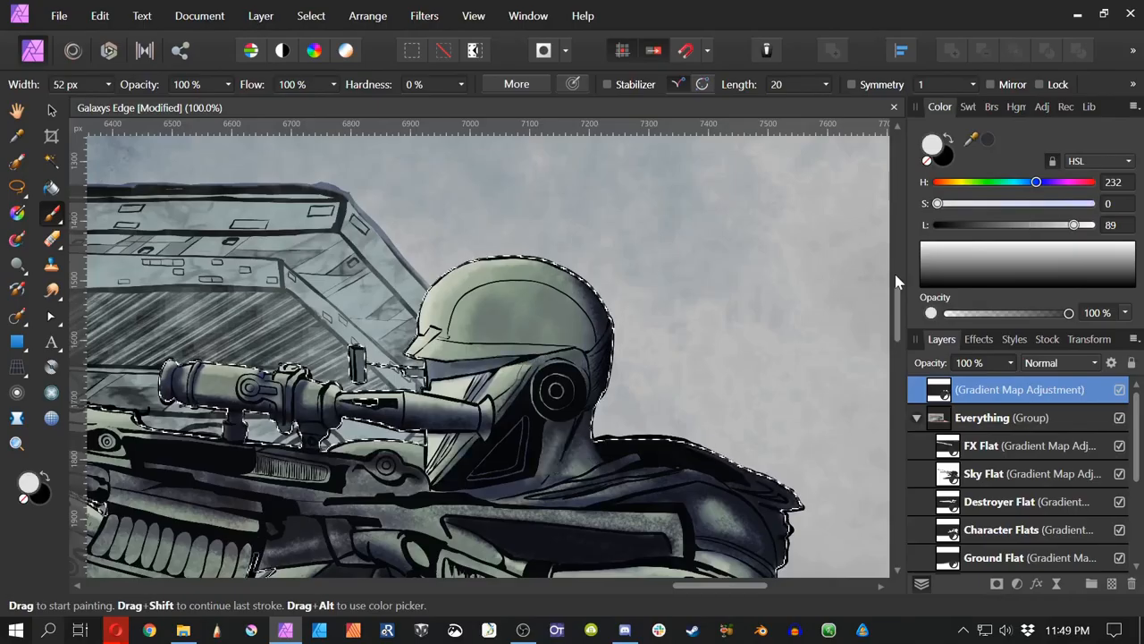
# Step: Paint the highlight and FX light layers, adding the red laser beam and rim lighting over soldiers and ship
pyautogui.doubleClick(1019, 390)
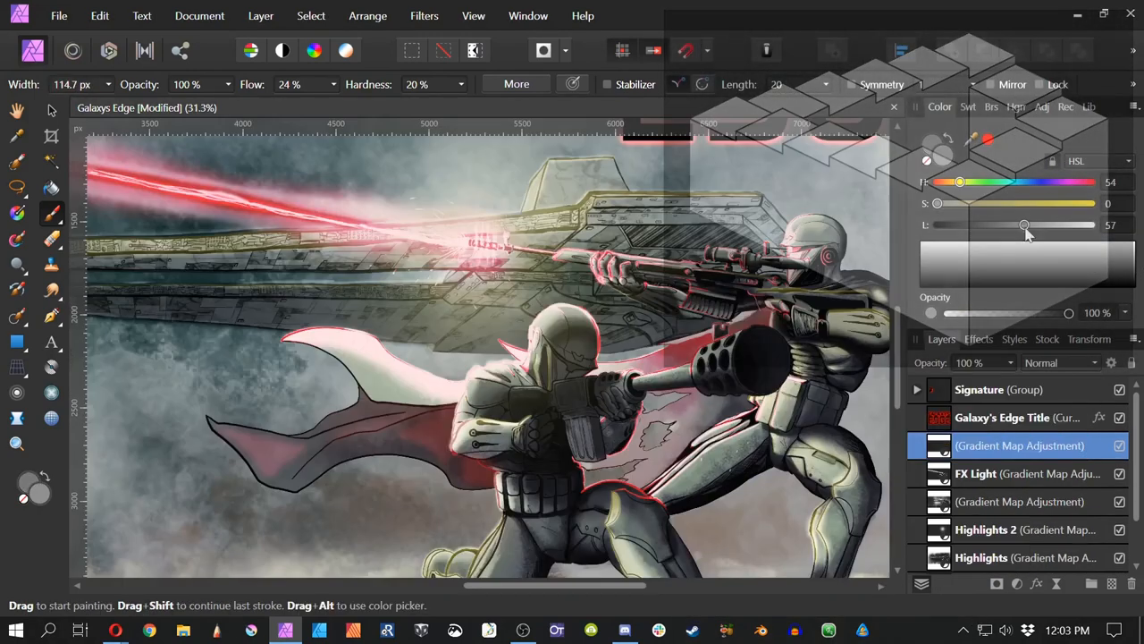
# Step: Build the GALAXYS EDGE lettering from rotated Rectangle and Ellipse shapes in the title group
pyautogui.moveTo(1026, 225); pyautogui.dragTo(1088, 225)
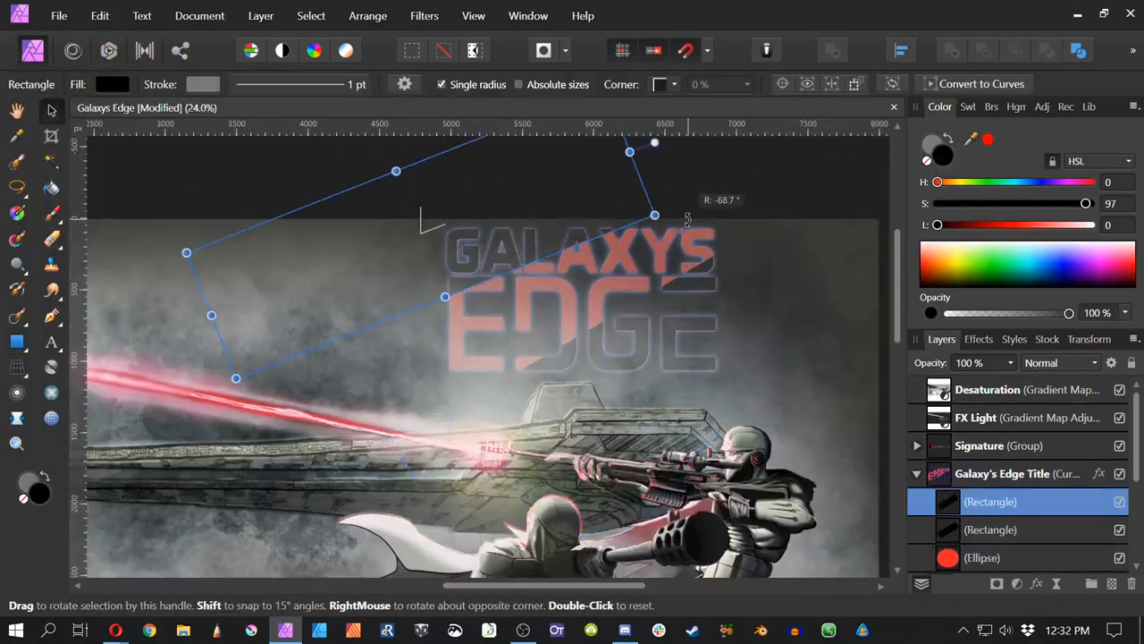
# Step: Add a top Curves adjustment and bend the red, green and blue channel curves to grade the painting
pyautogui.click(1001, 501)
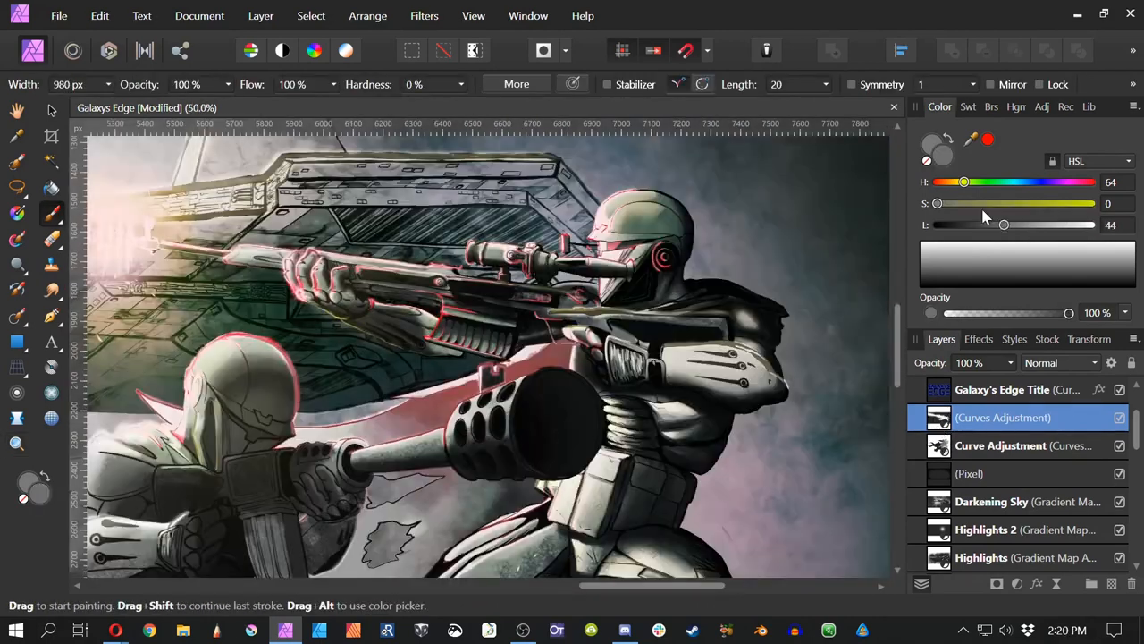
pyautogui.click(1001, 445)
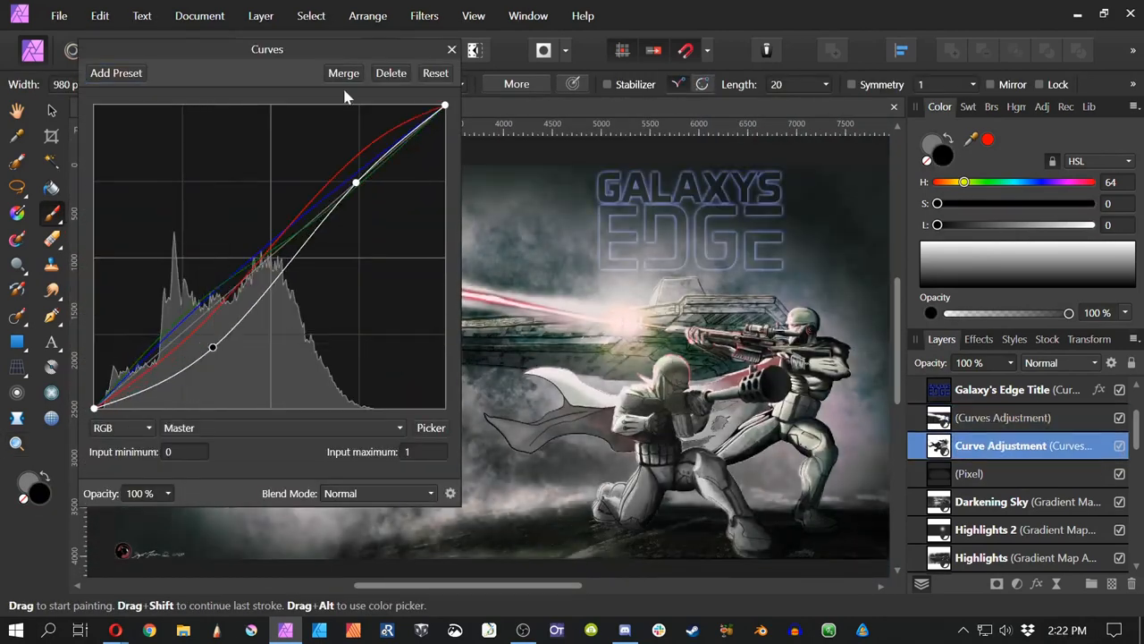